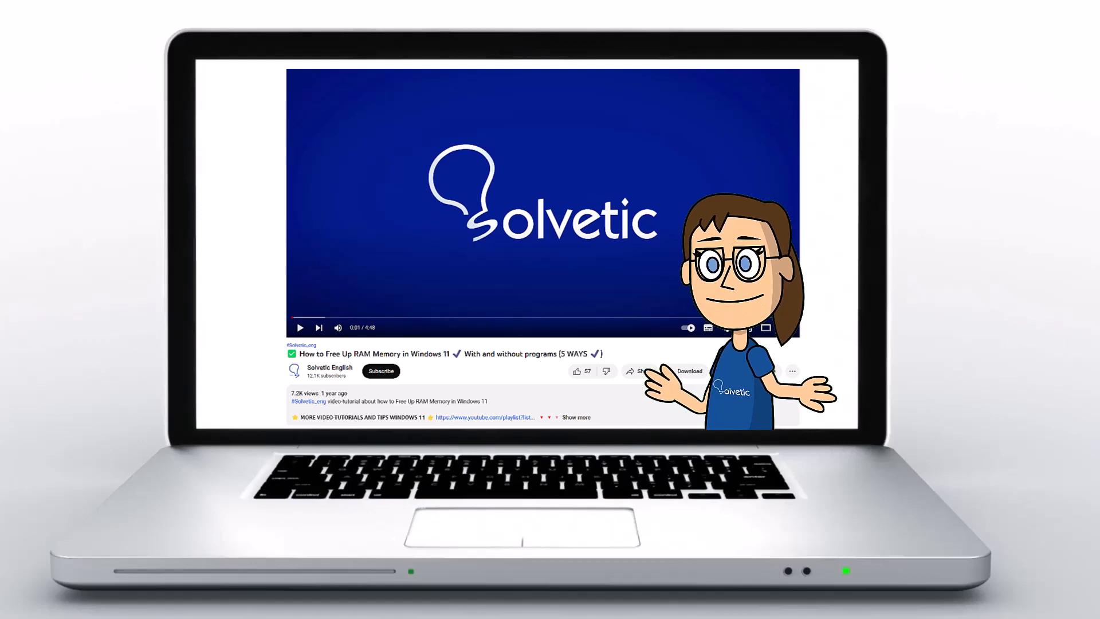
Step: Navigate to the Mouse page under Devices in Windows Settings
left_click(576, 417)
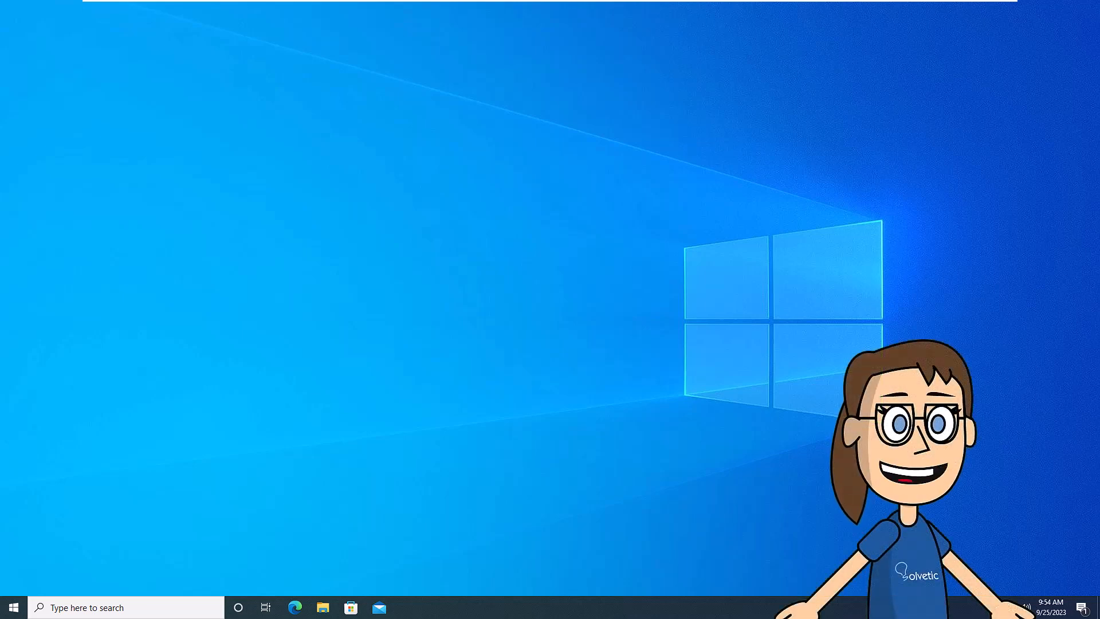
mouse_move(50, 571)
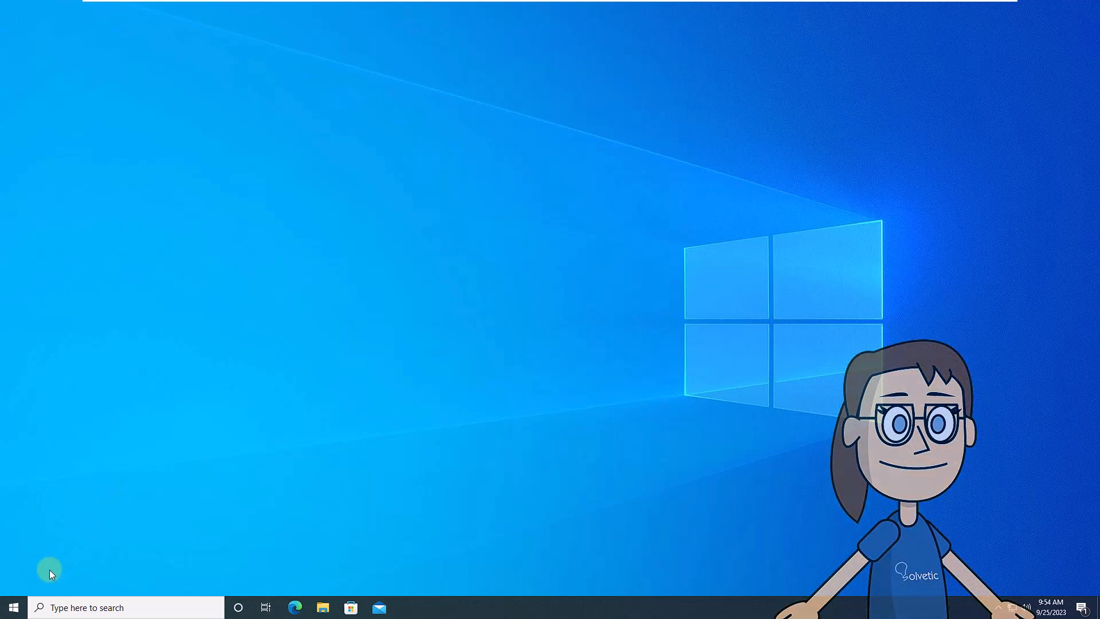
left_click(13, 607)
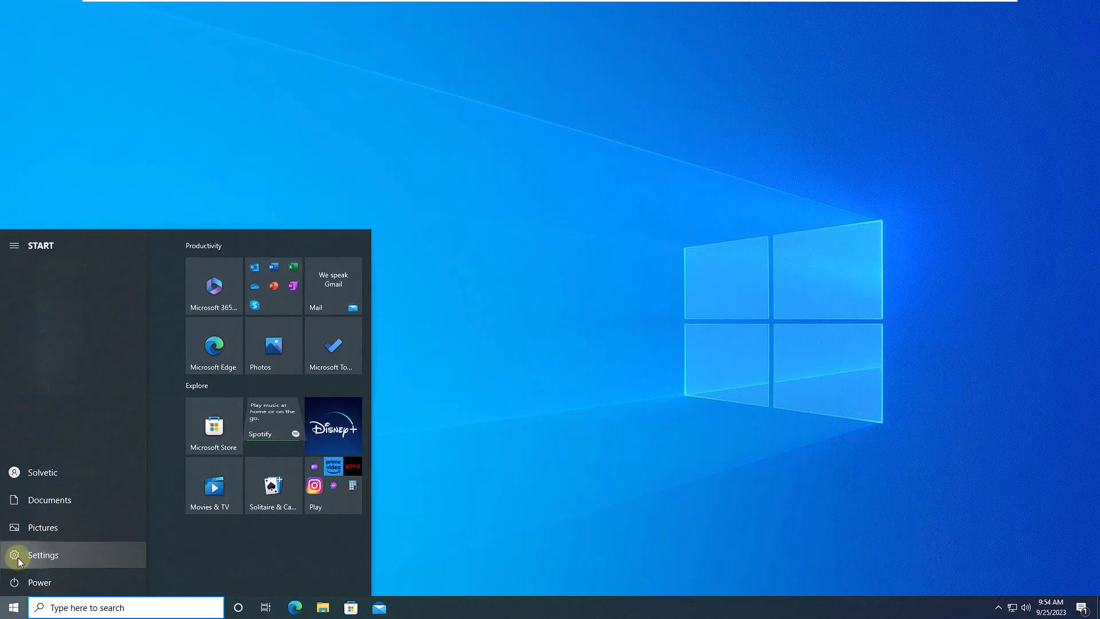
left_click(43, 554)
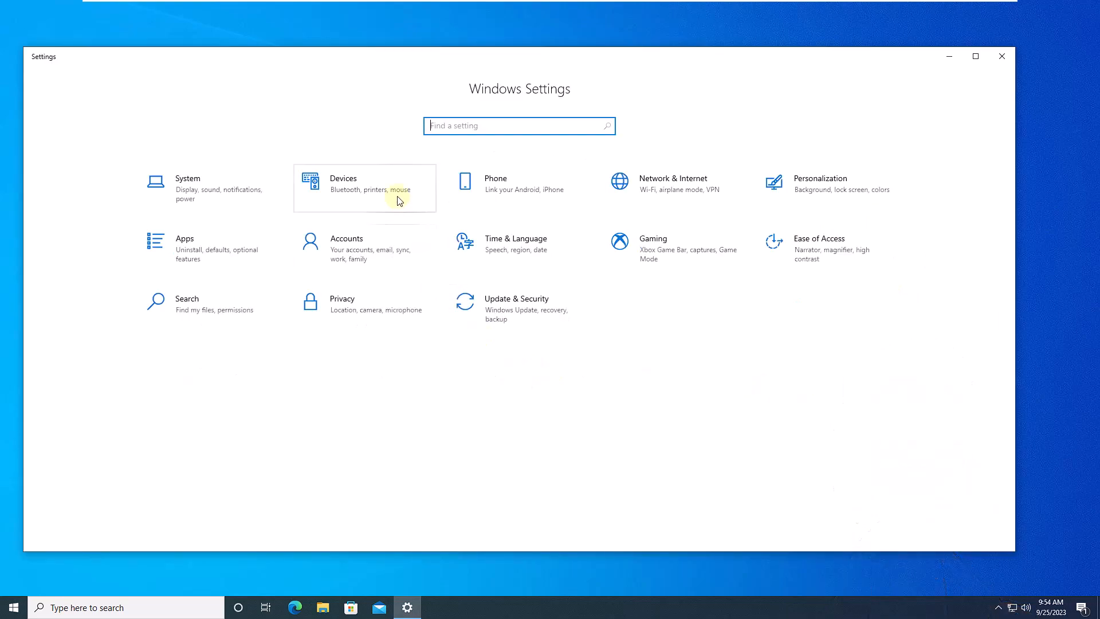
left_click(344, 183)
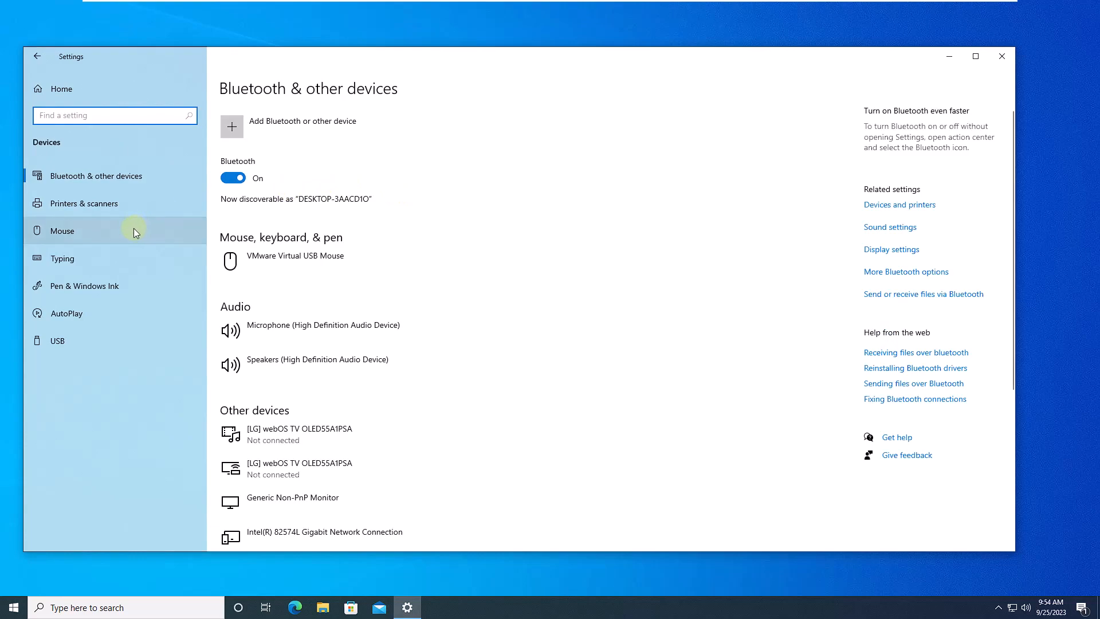
left_click(62, 230)
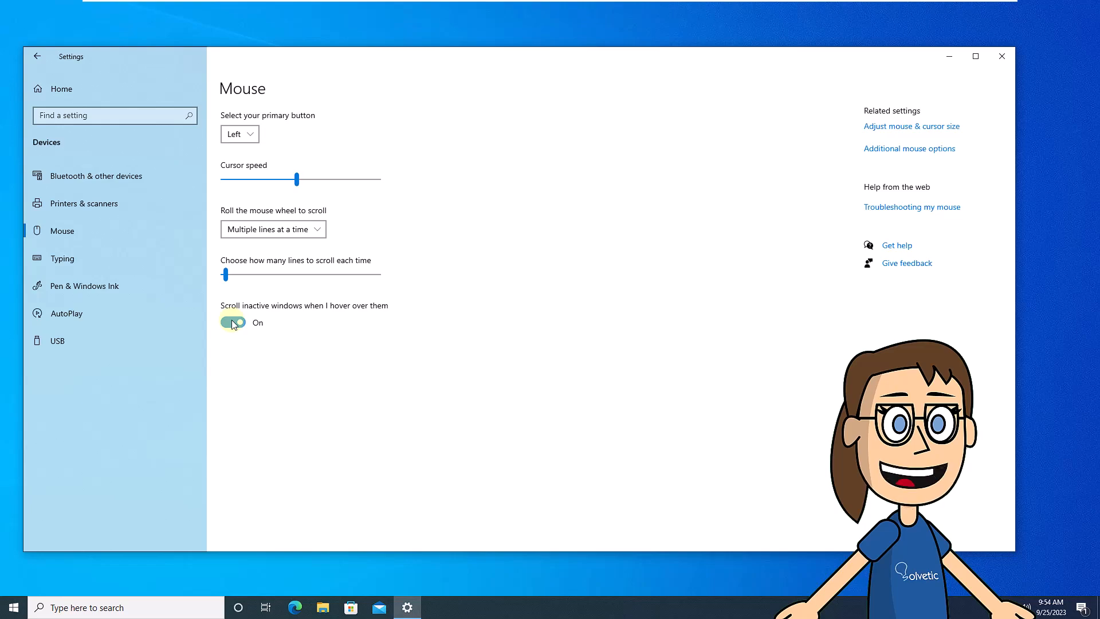
Step: Turn off 'Scroll inactive windows when I hover over them' and close Settings
left_click(232, 322)
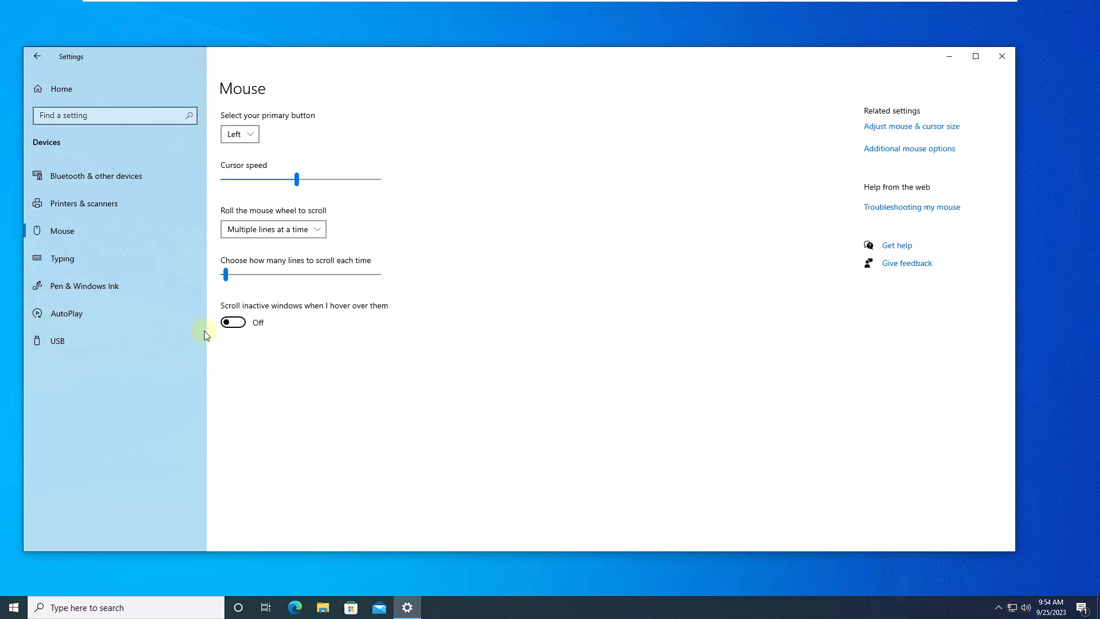
mouse_move(1013, 115)
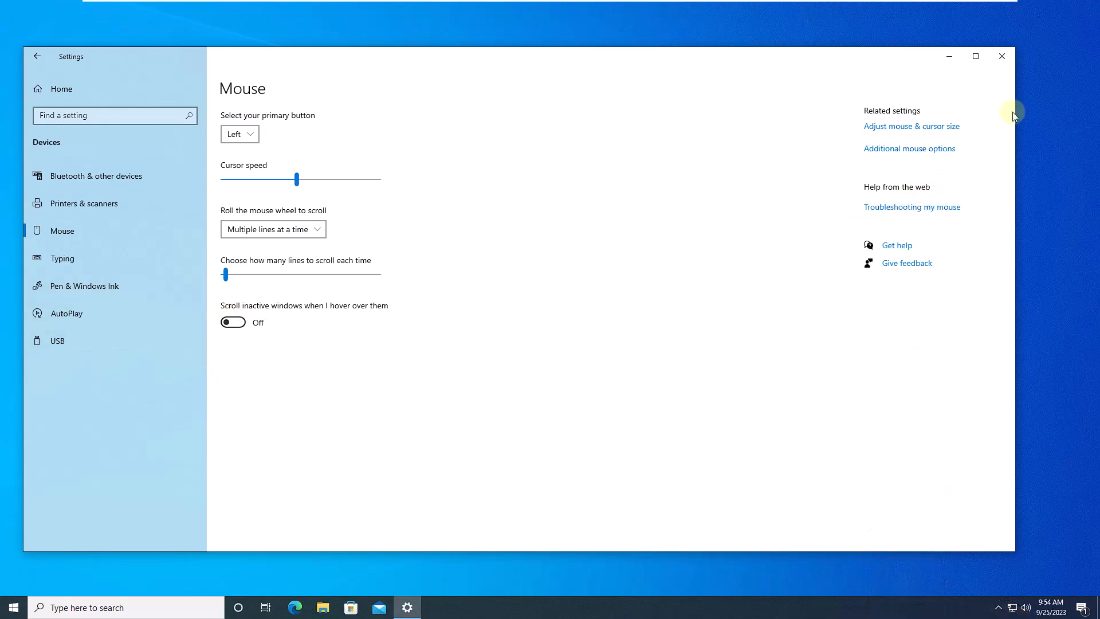
left_click(1001, 56)
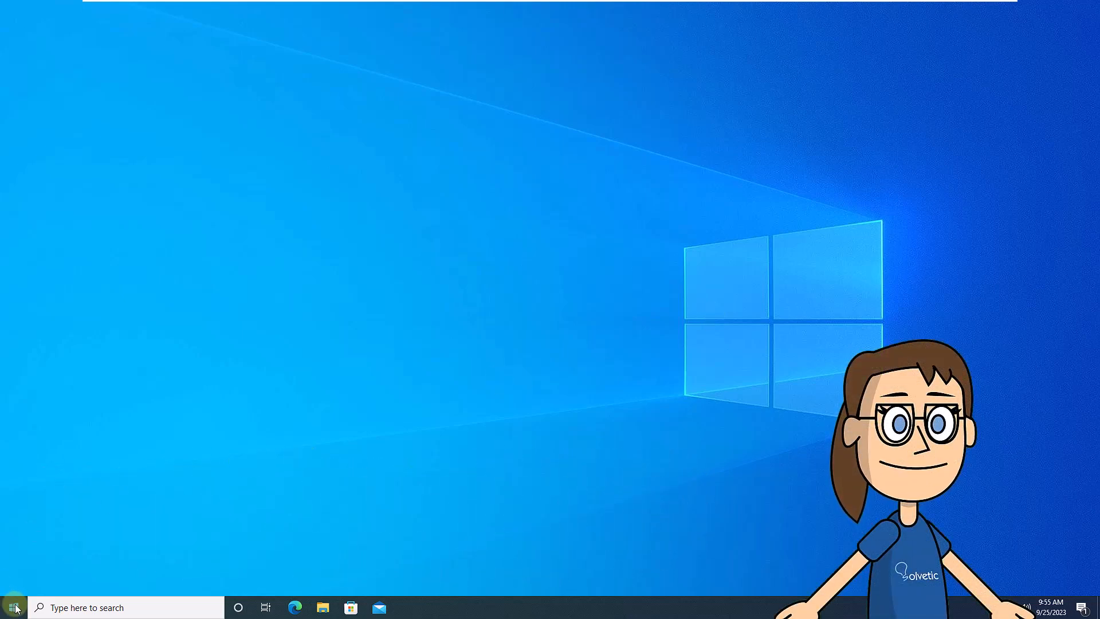
Step: In Device Manager, select the HID-compliant mouse under Mice and other pointing devices
right_click(13, 607)
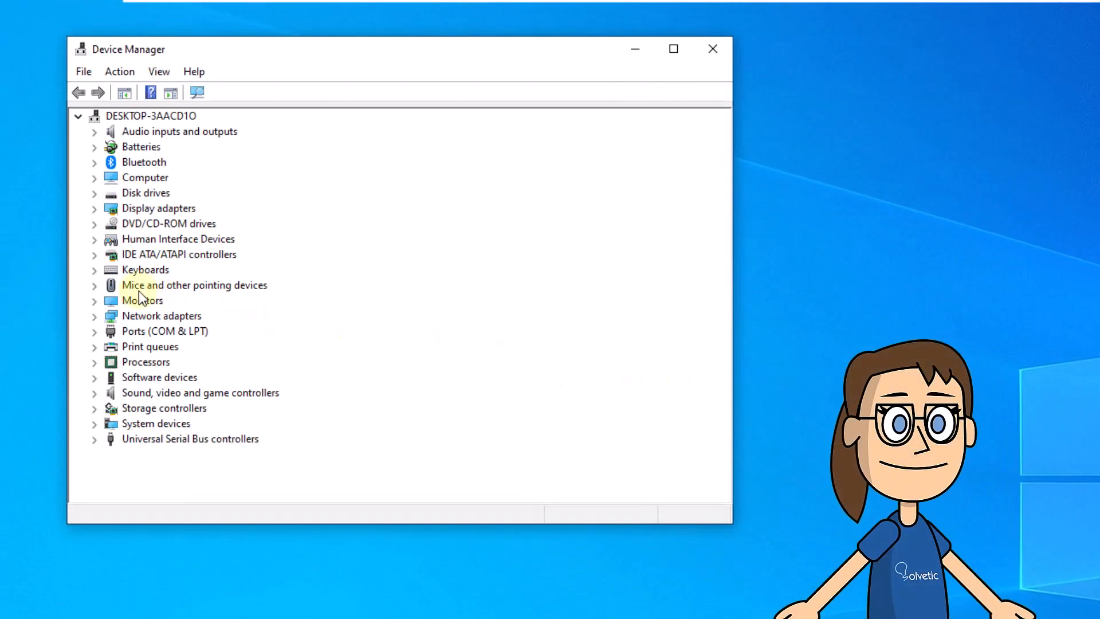
left_click(94, 285)
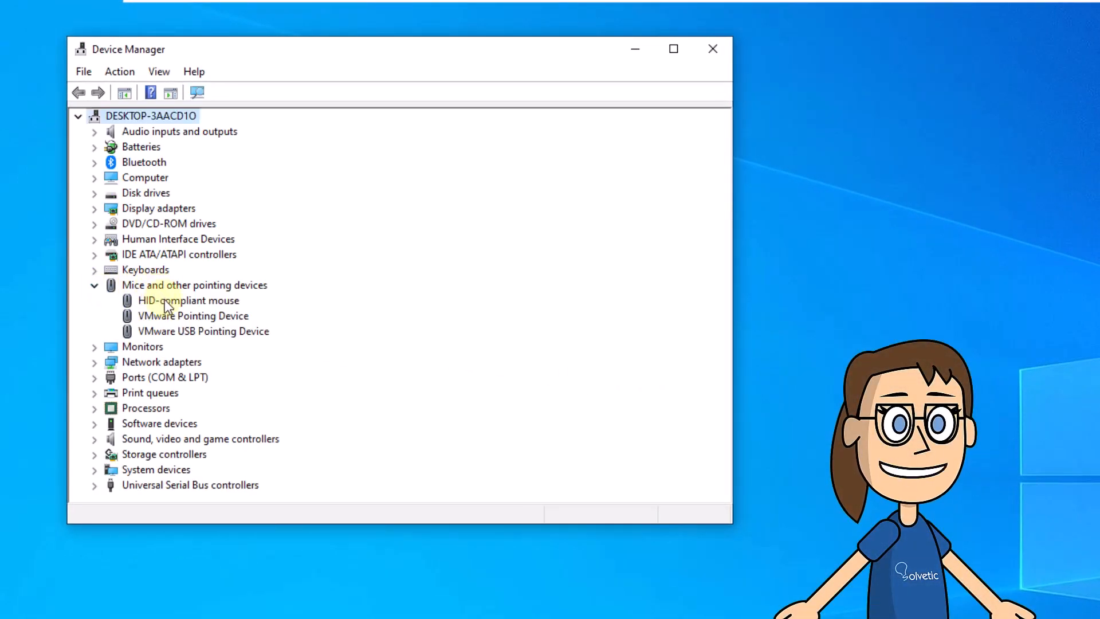
left_click(188, 300)
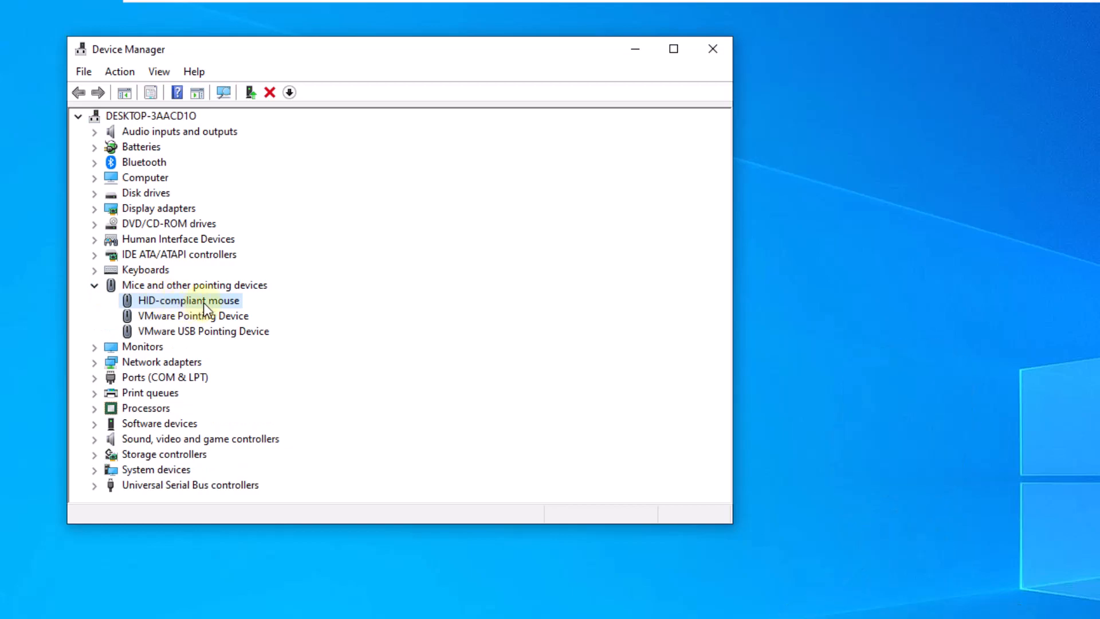
right_click(188, 300)
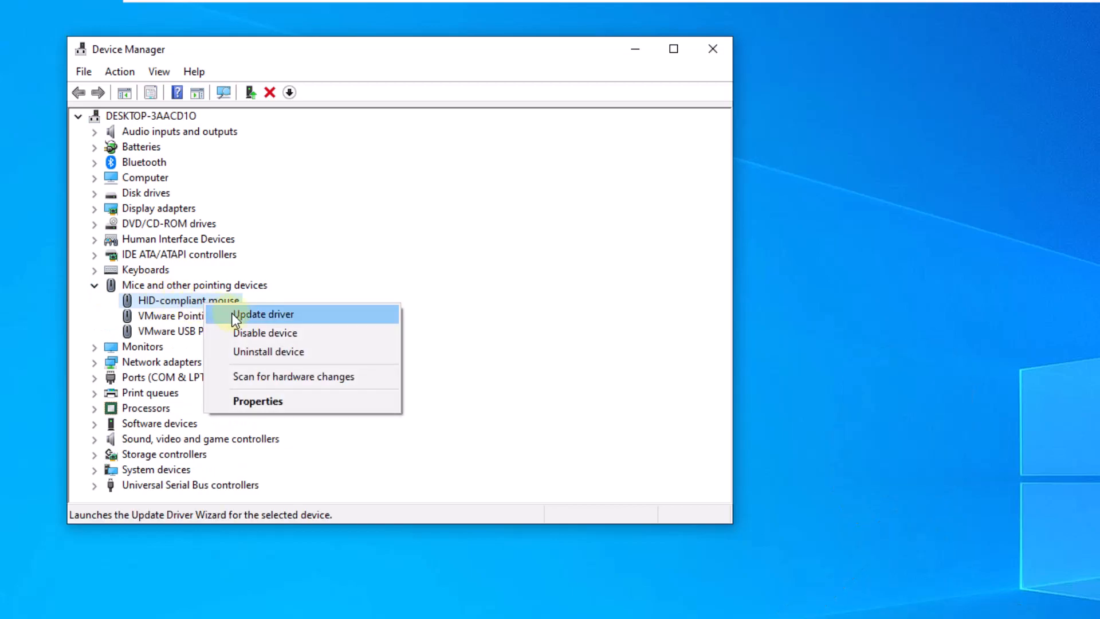
Step: Update the mouse driver by searching automatically, then close the wizard
left_click(263, 314)
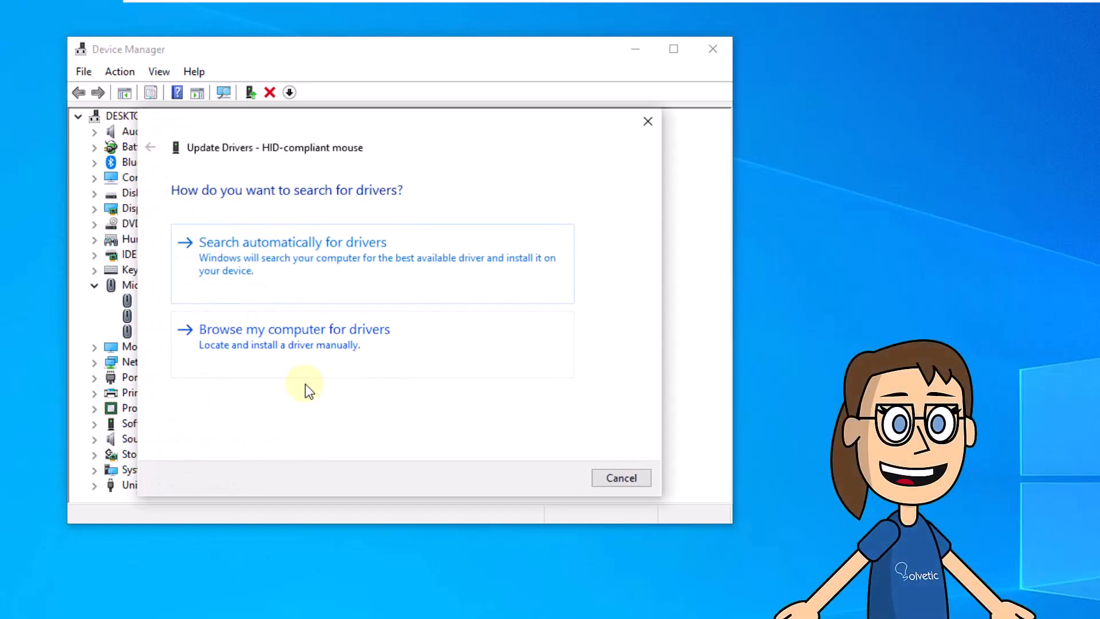
left_click(292, 242)
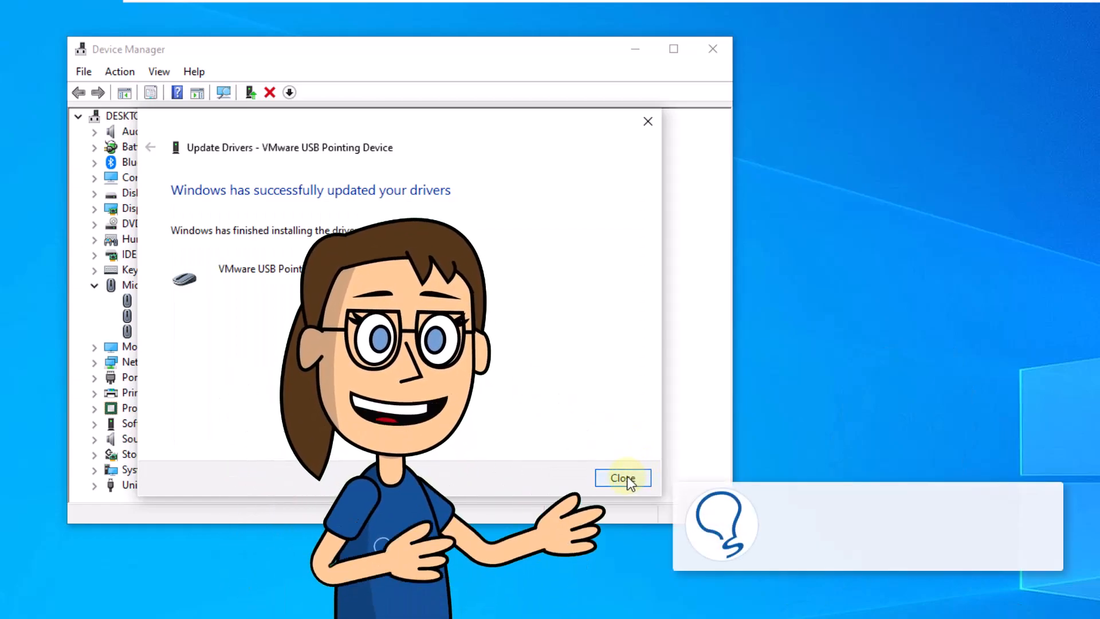
left_click(622, 478)
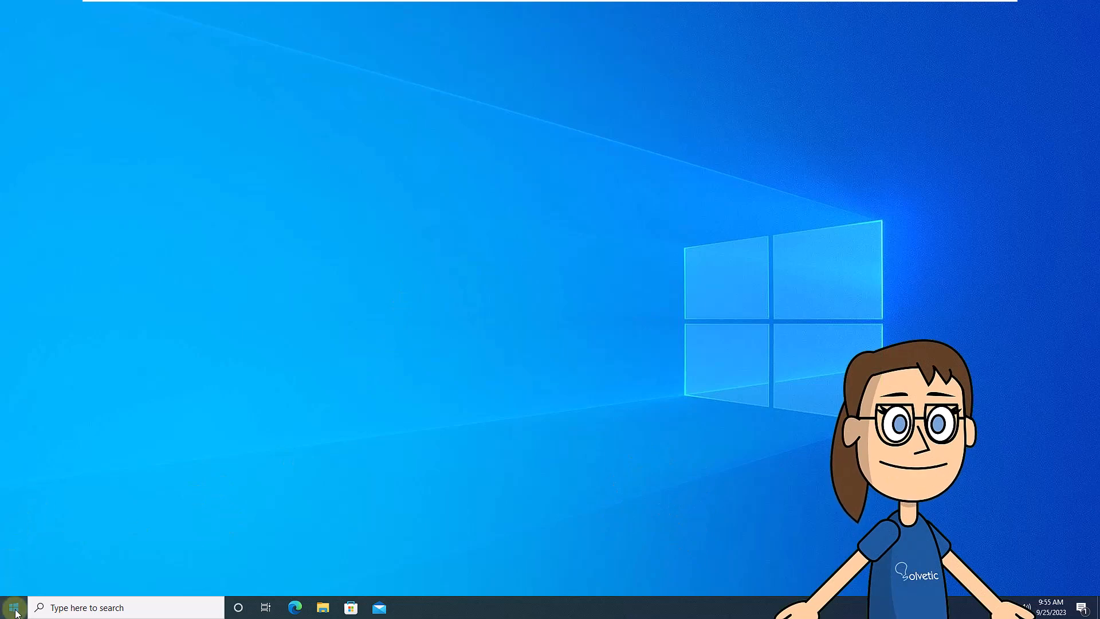
Step: Reach the Recovery page under Update & Security and start Reset this PC
left_click(12, 607)
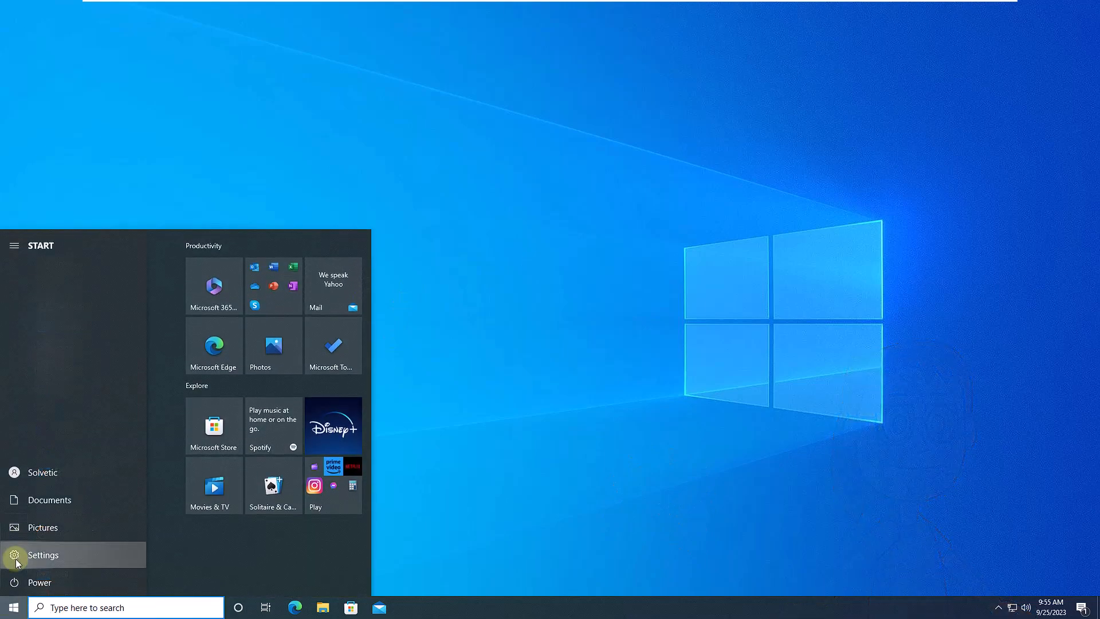
left_click(43, 554)
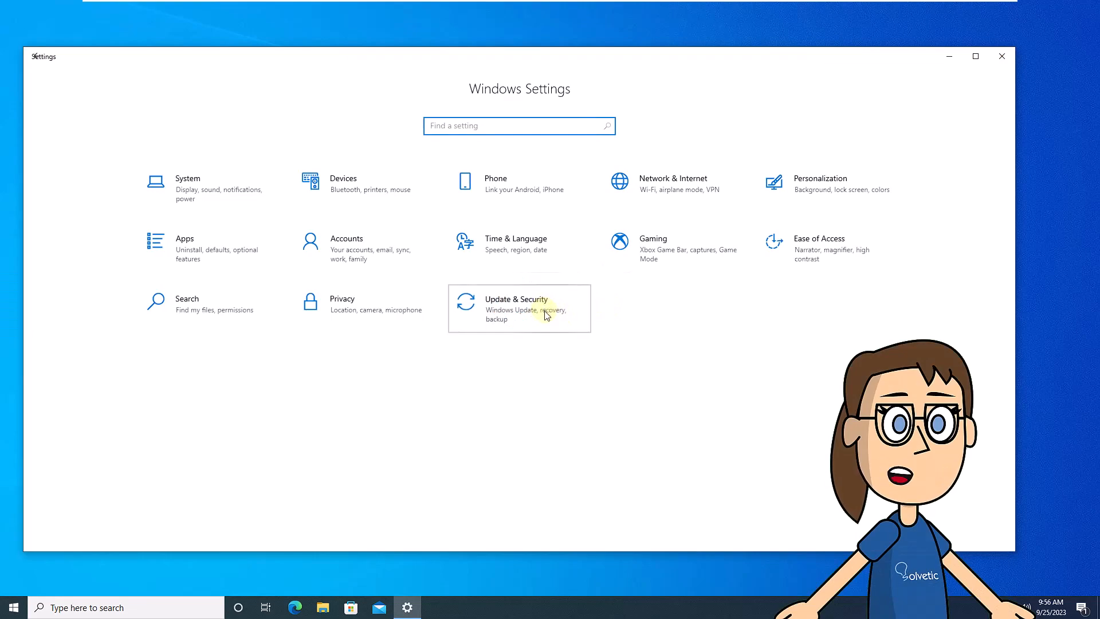
left_click(518, 308)
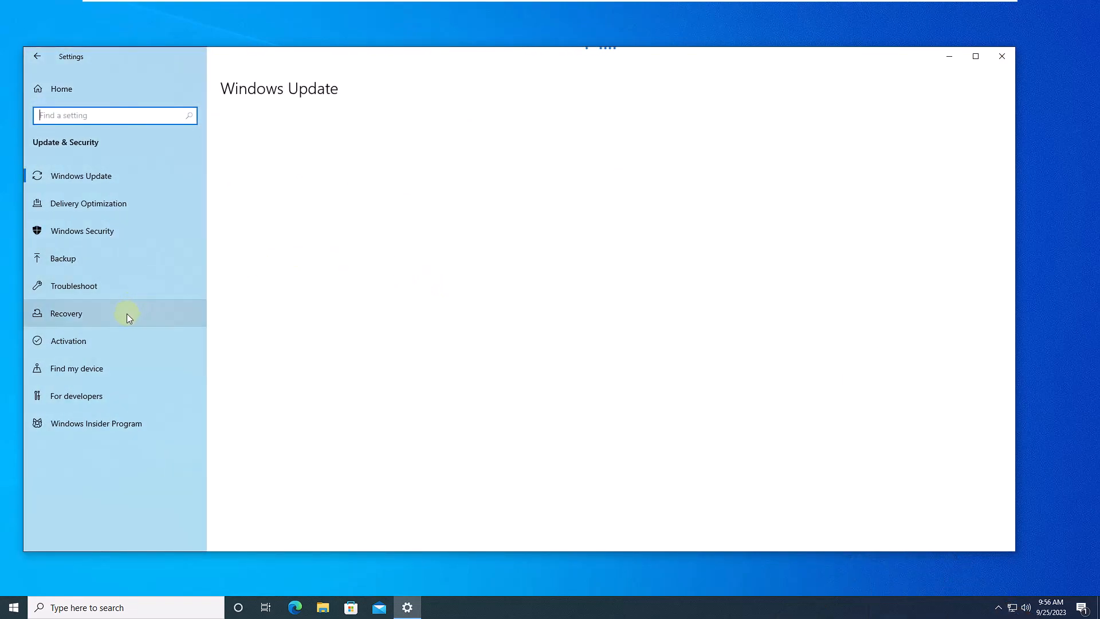
left_click(66, 313)
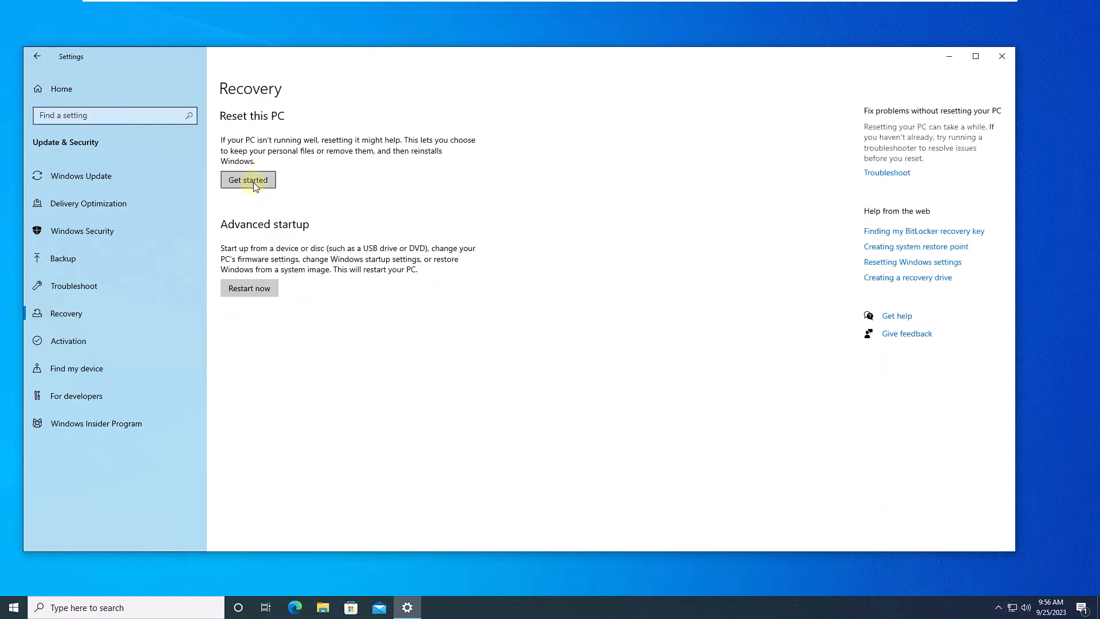
left_click(248, 179)
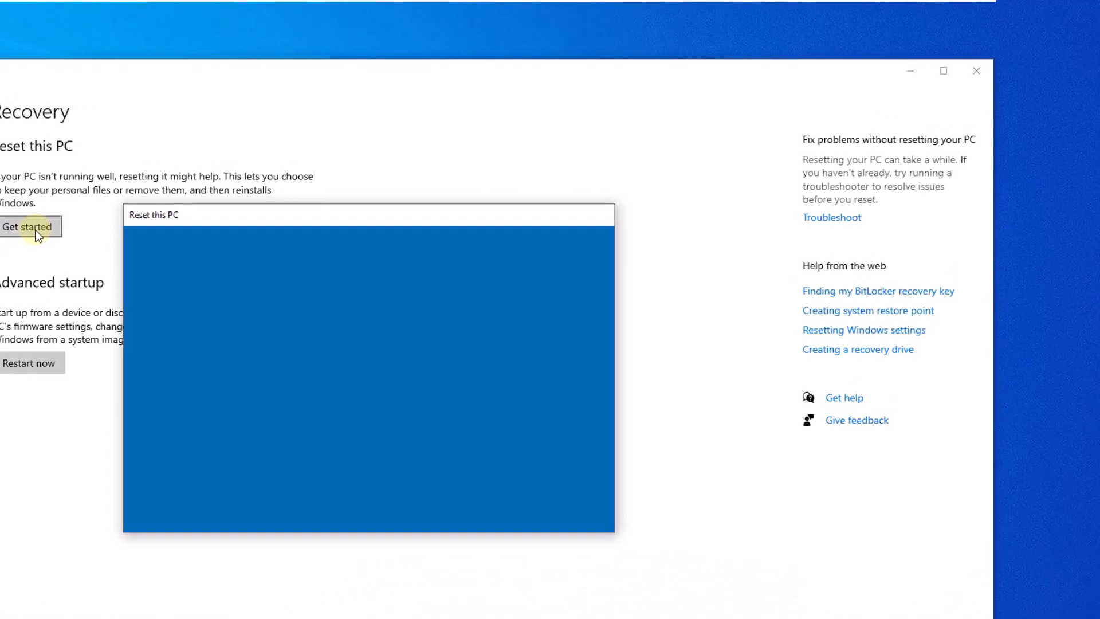
Step: Choose Keep my files with Local reinstall, accept additional settings, and confirm Reset
left_click(26, 227)
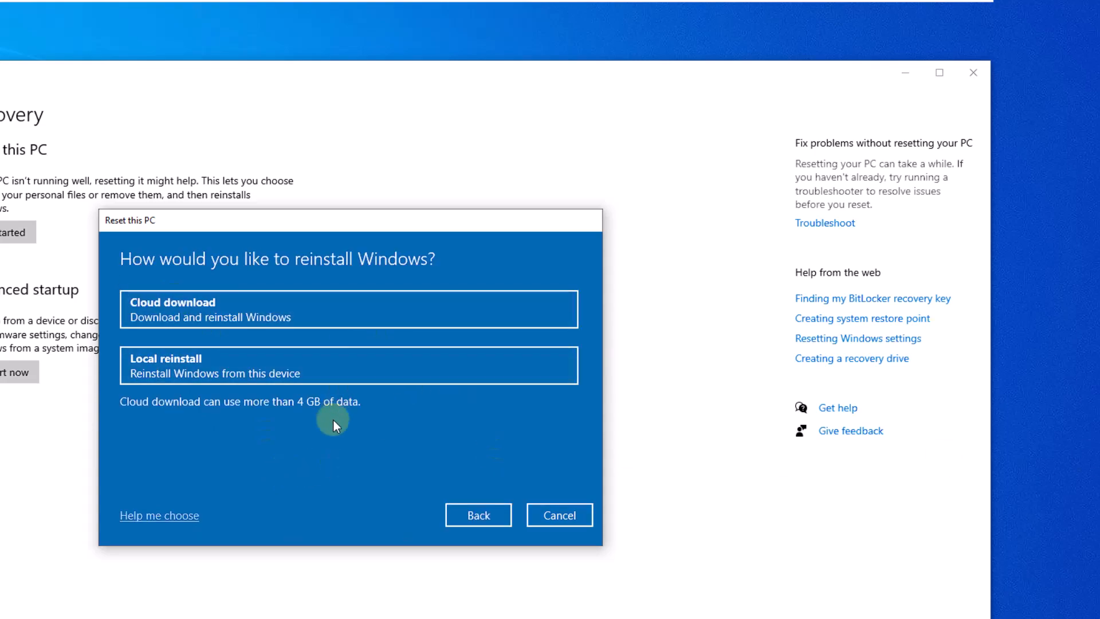
left_click(349, 364)
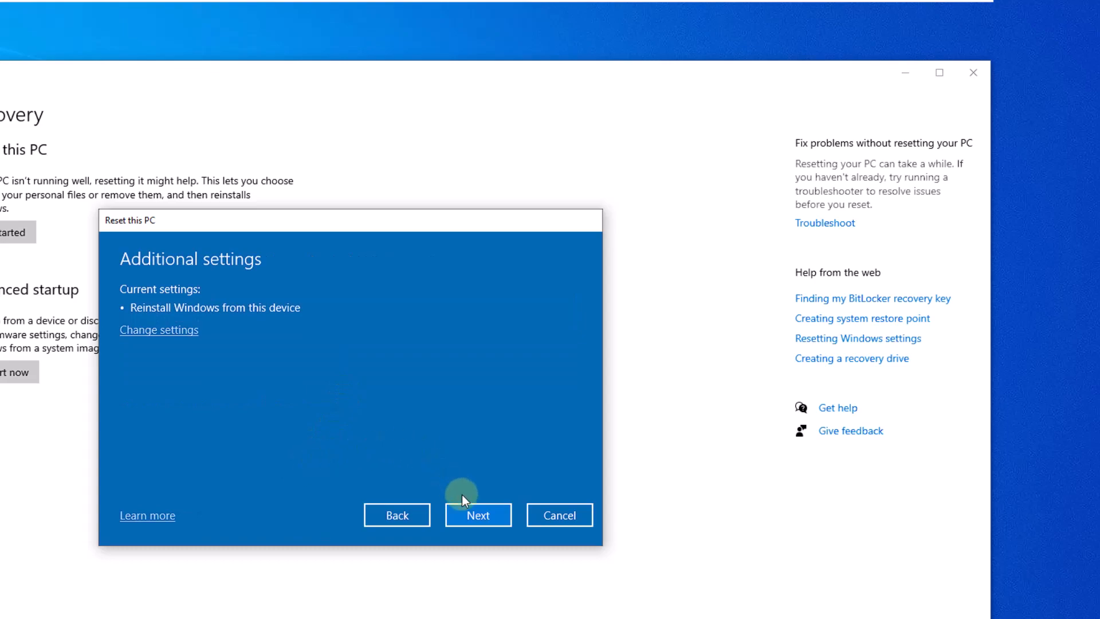
left_click(478, 514)
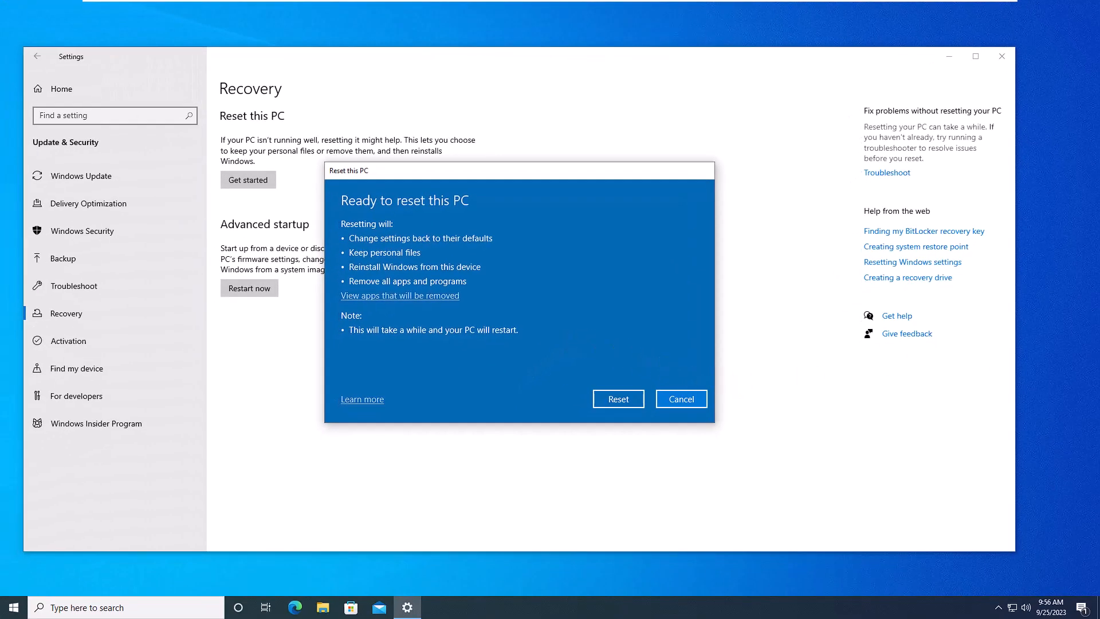
left_click(680, 399)
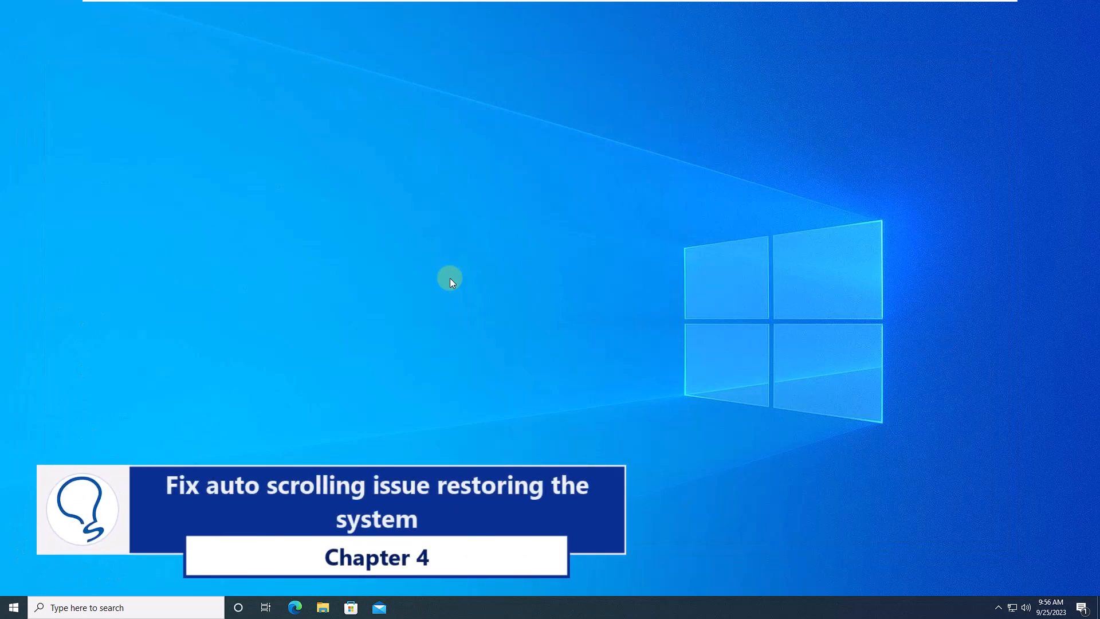
mouse_move(1008, 351)
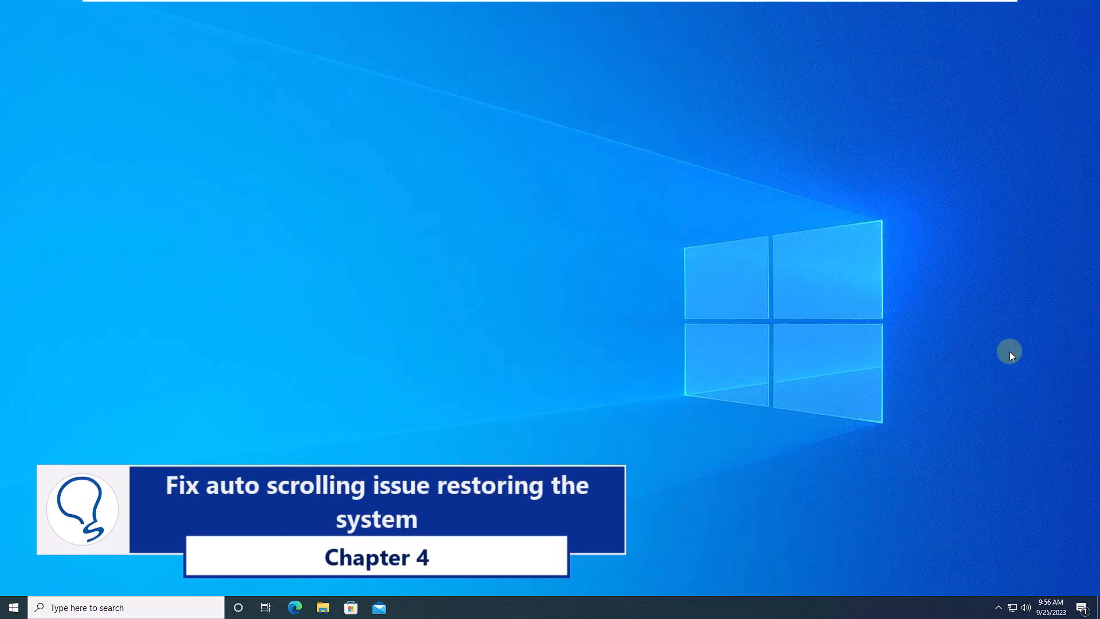
mouse_move(1008, 352)
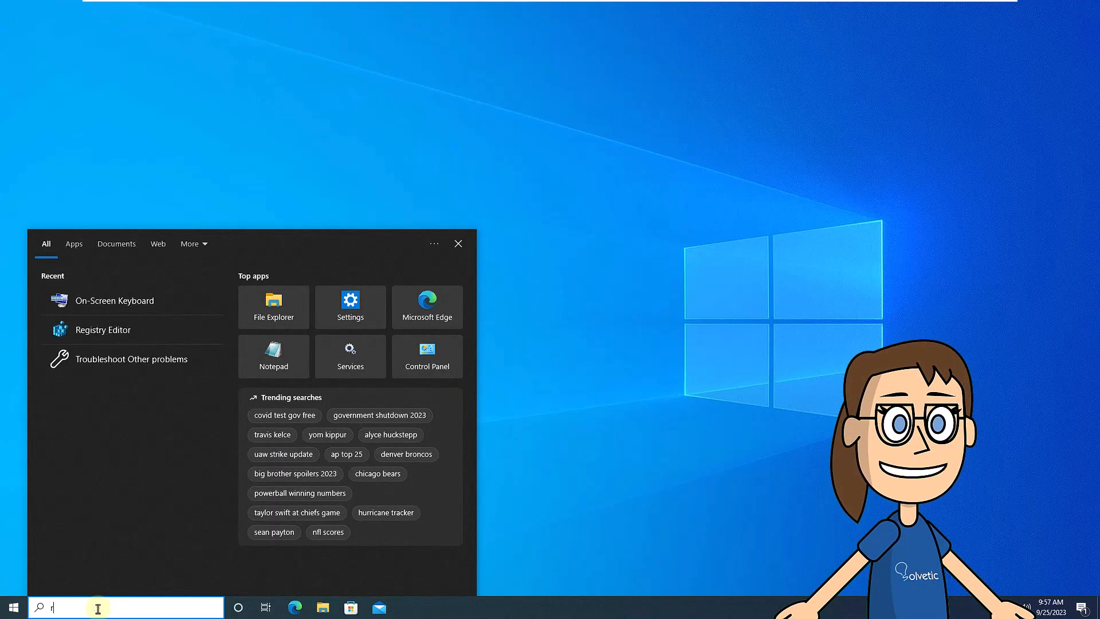
Step: Search 'restore' and open Create a restore point (System Protection)
type("restore")
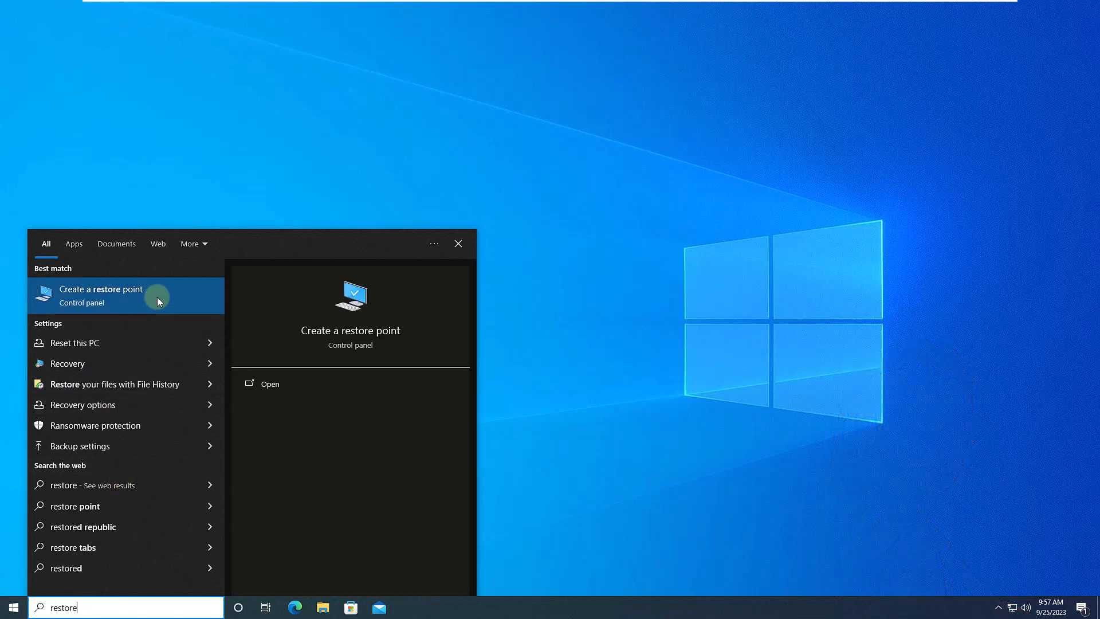
left_click(99, 294)
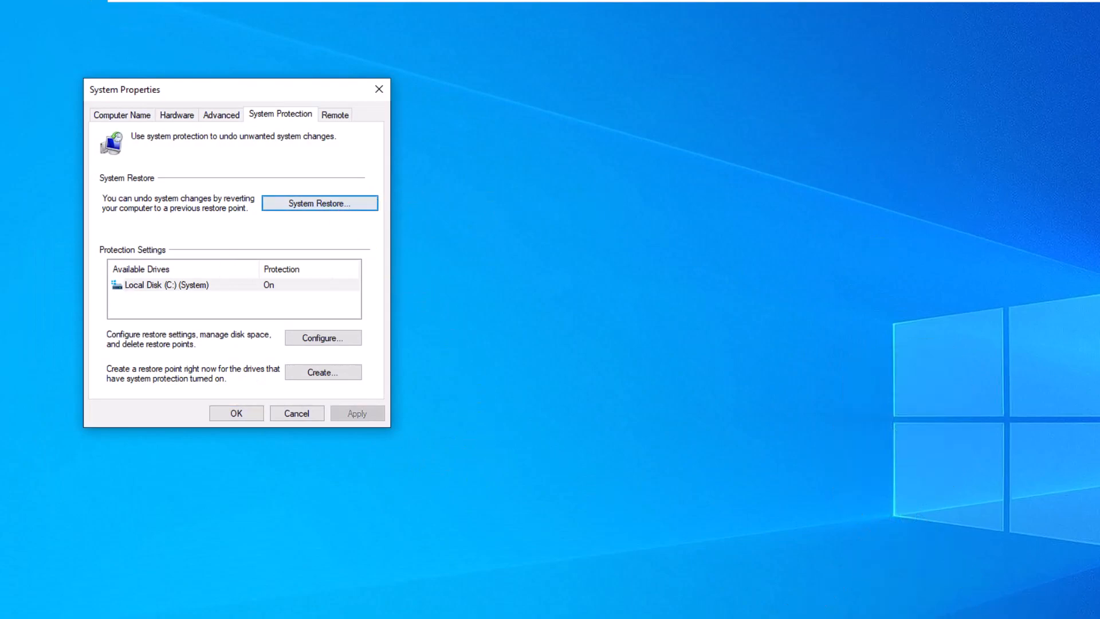
Step: Run System Restore with the Windows Modules Installer restore point and finish to its final warning
left_click(320, 203)
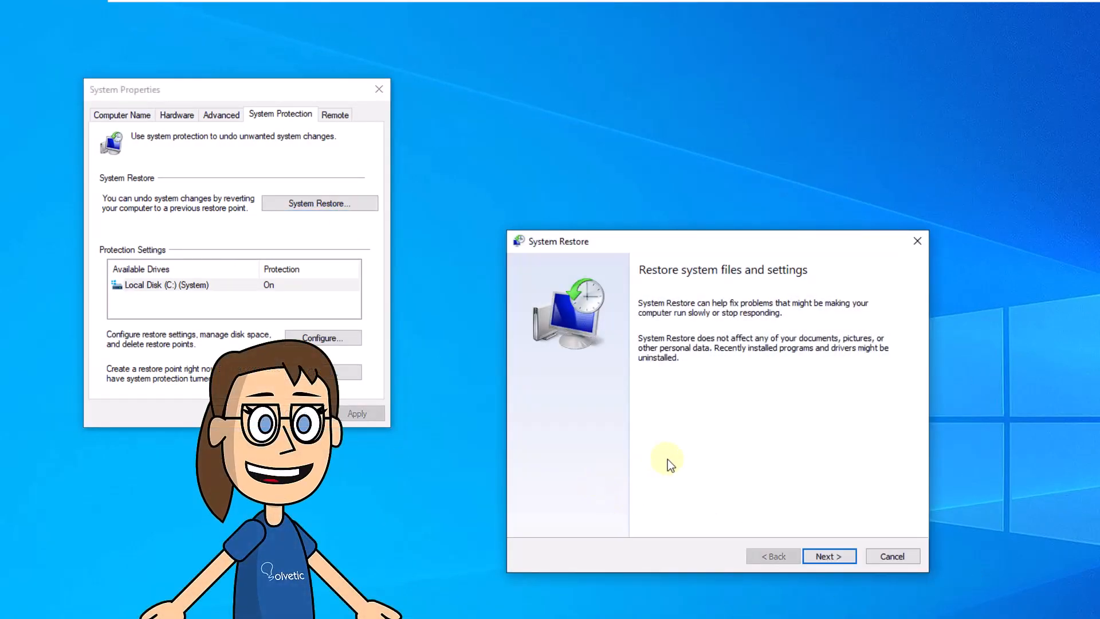
left_click(829, 556)
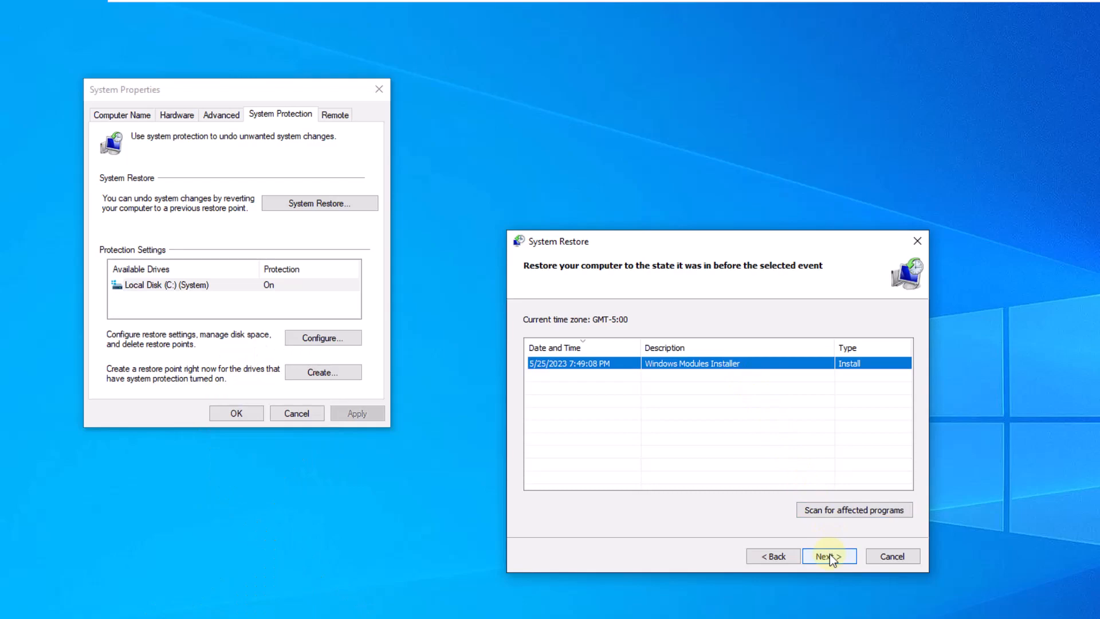
left_click(828, 556)
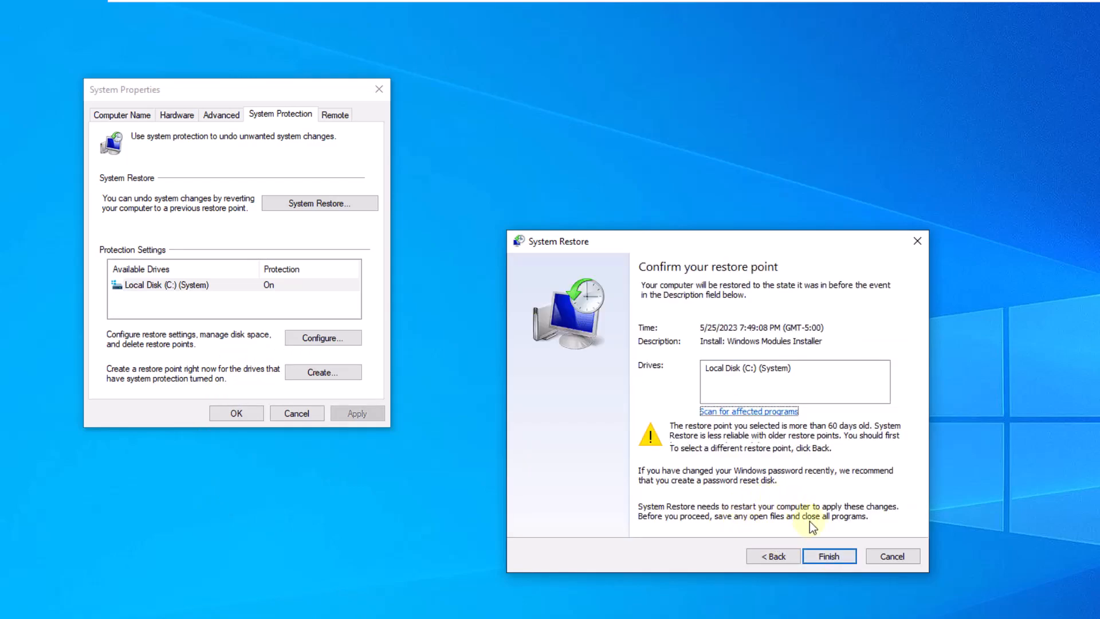
left_click(829, 555)
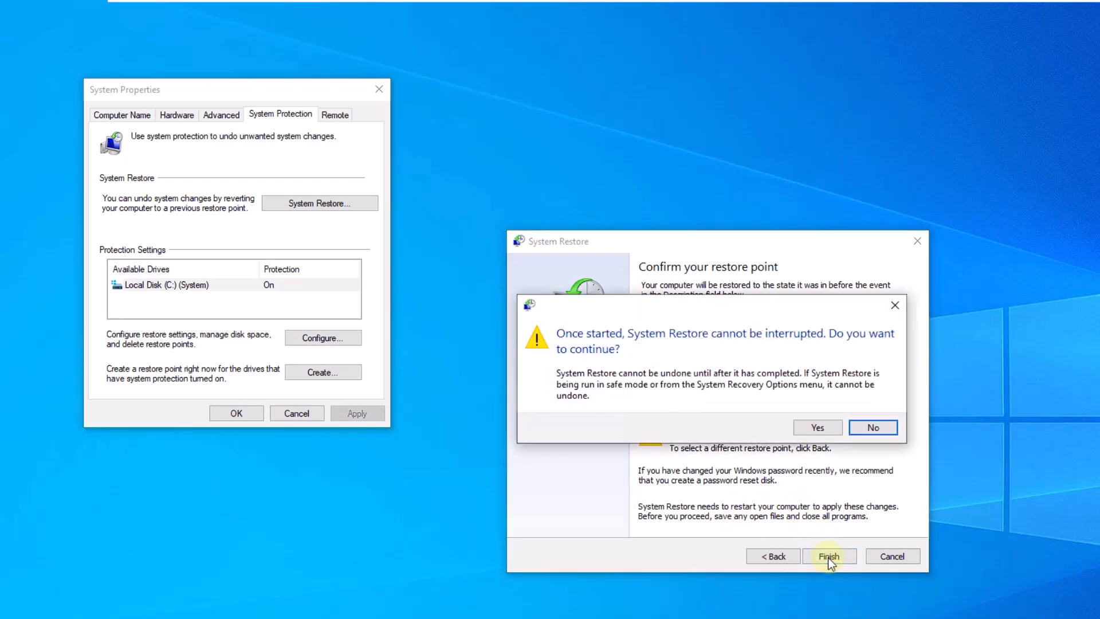